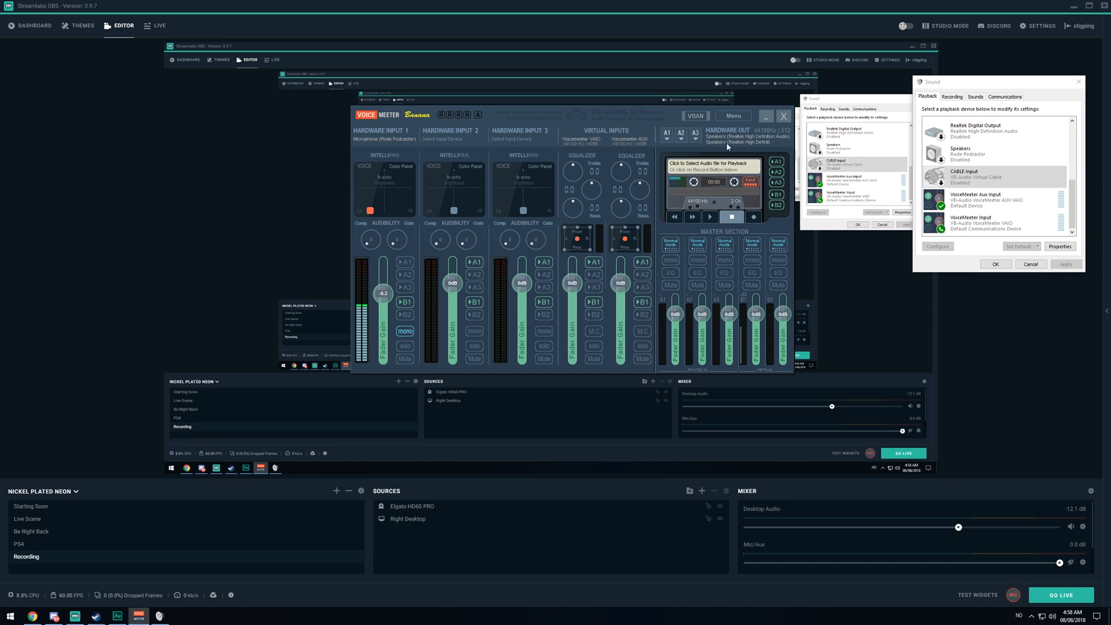
{"action": "mouse_move", "coordinate": [438, 143]}
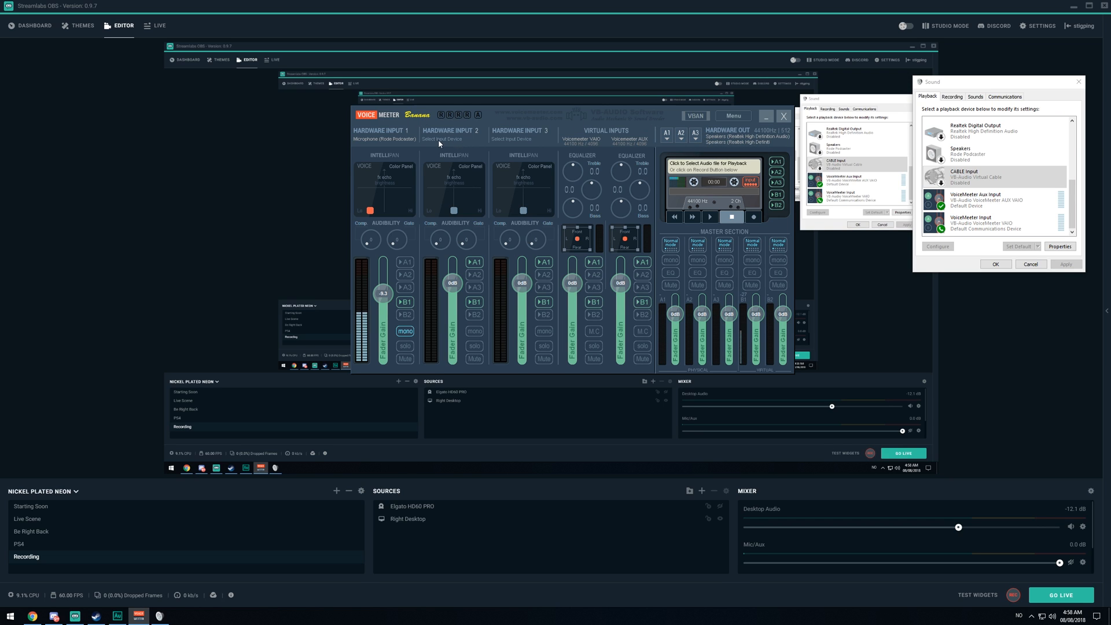